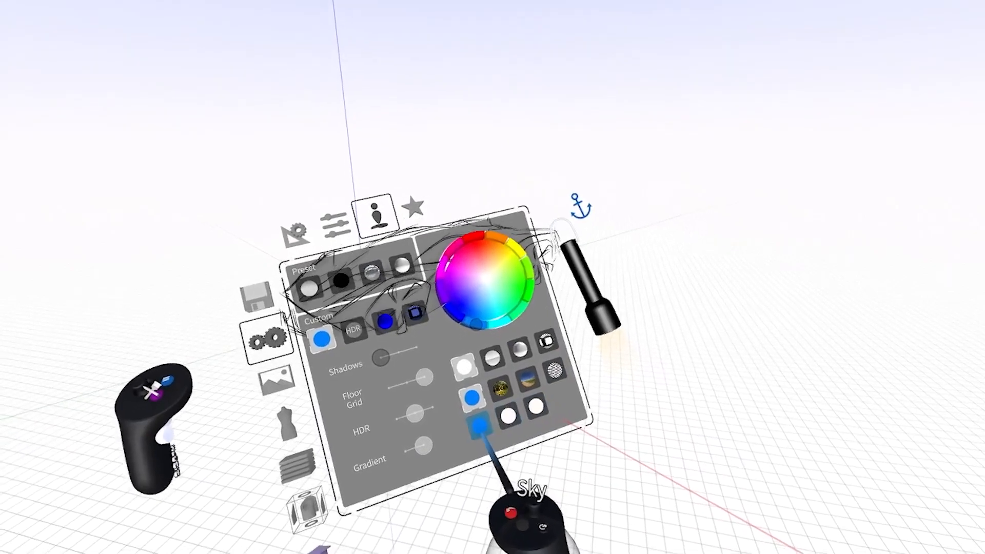
- Set the sky to a plain custom white colour for a pure white environment
left_click(485, 426)
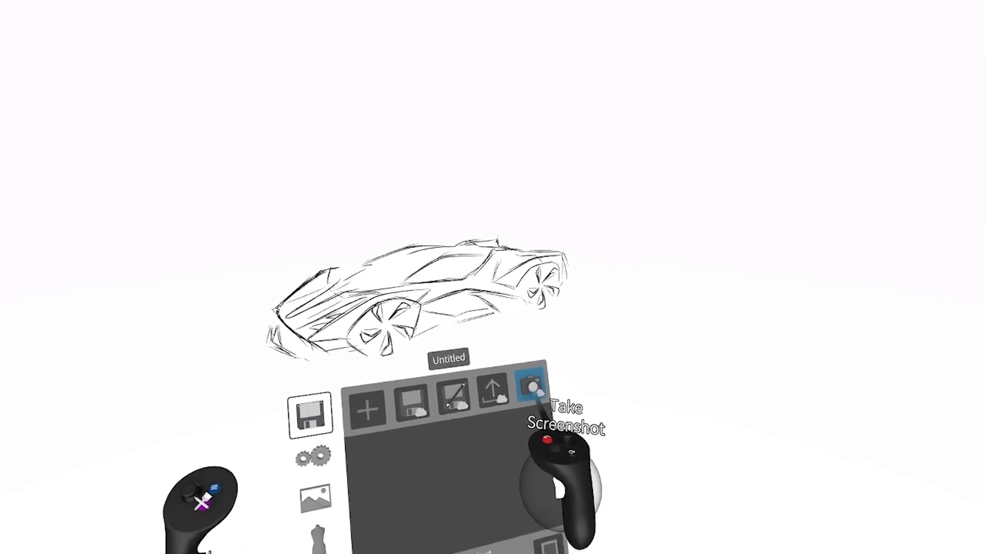
- Bring up the Take Screenshot camera viewfinder framing the car sketch
left_click(534, 387)
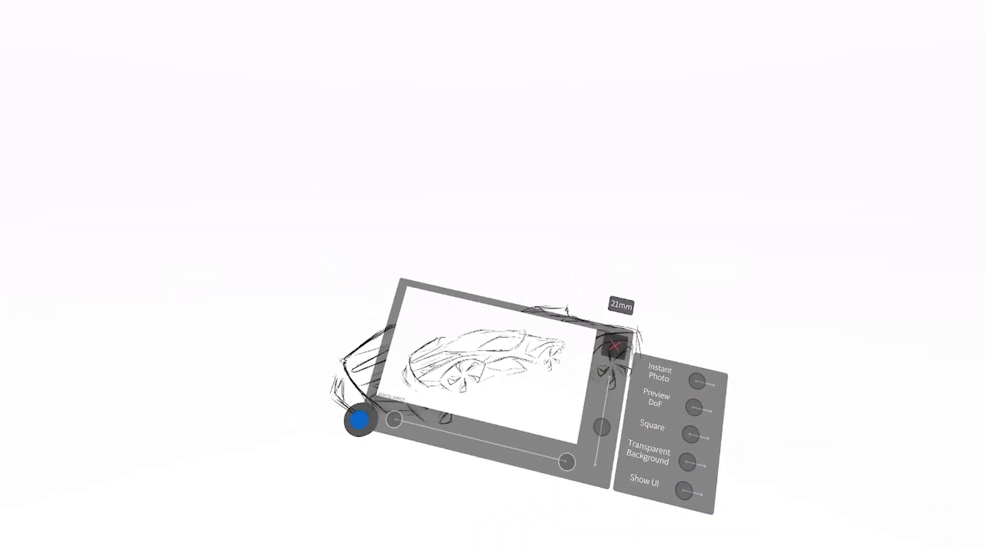